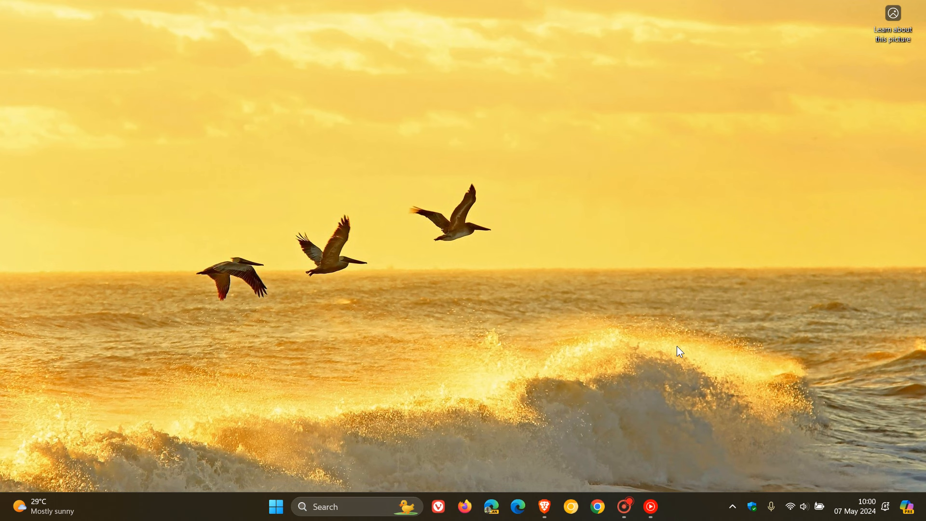
mouse_move(543, 506)
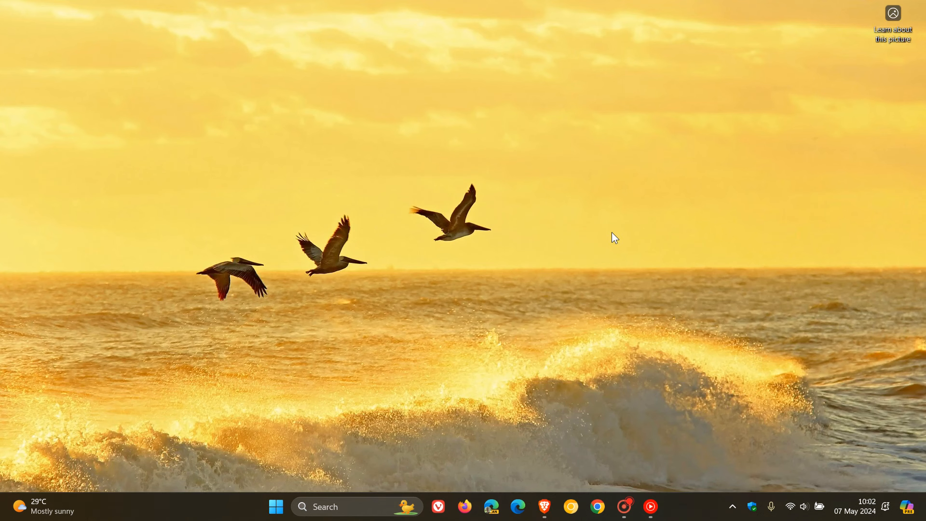
mouse_move(609, 229)
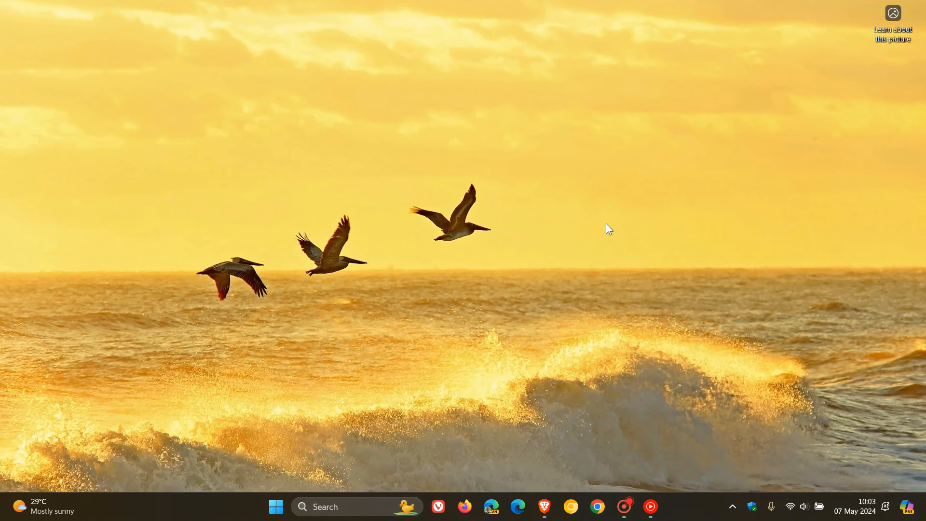